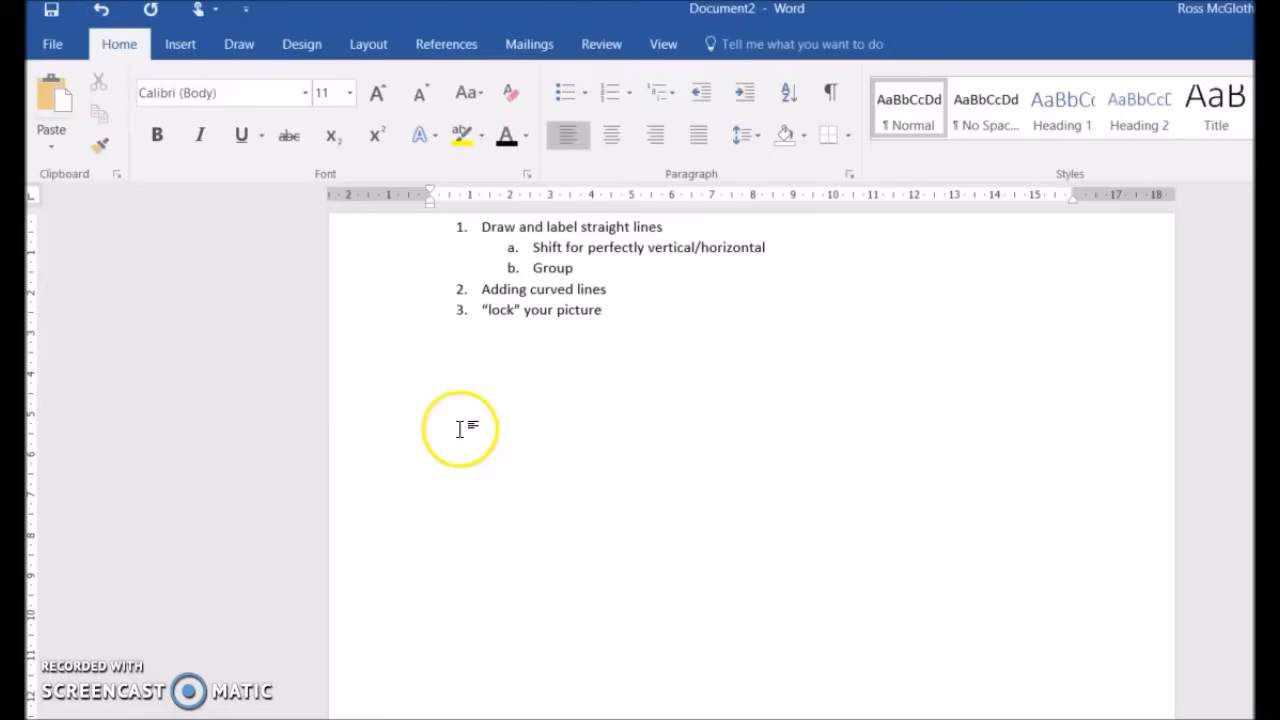
Draw a vertical line and a horizontal line meeting at its bottom as L-shaped graph axes.
{"action": "left_click", "coordinate": [180, 44]}
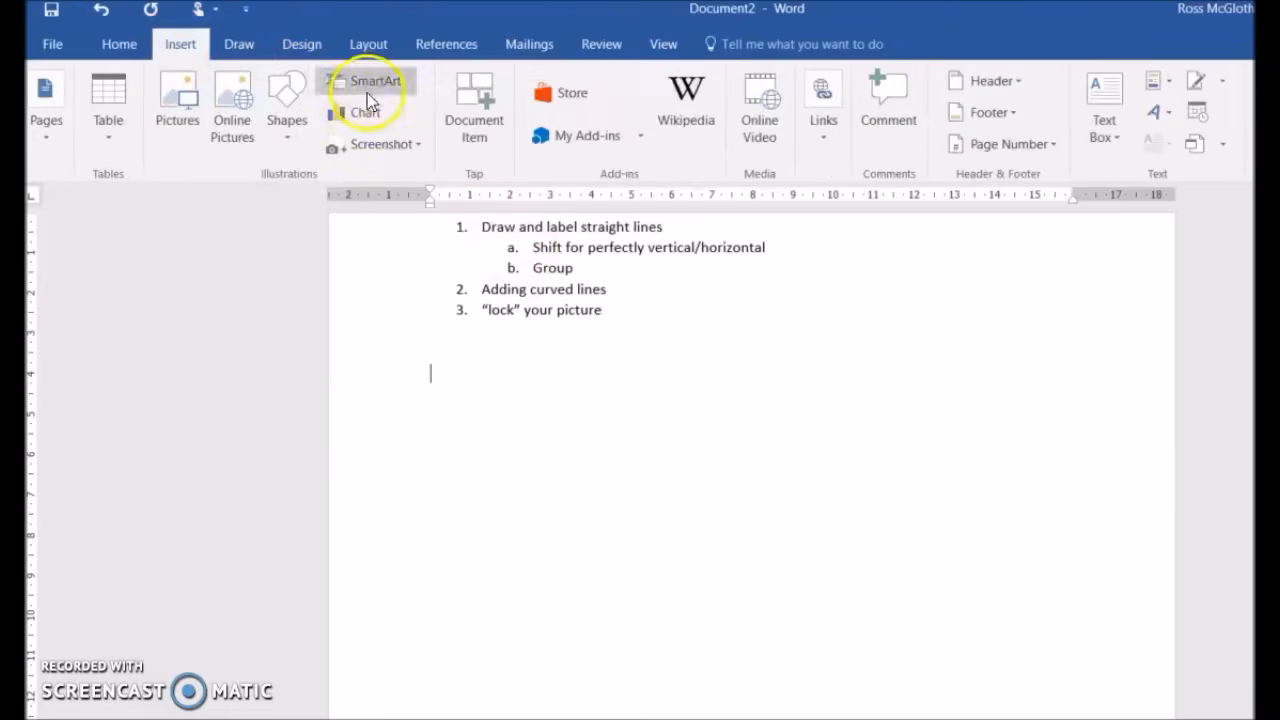
{"action": "mouse_move", "coordinate": [472, 354]}
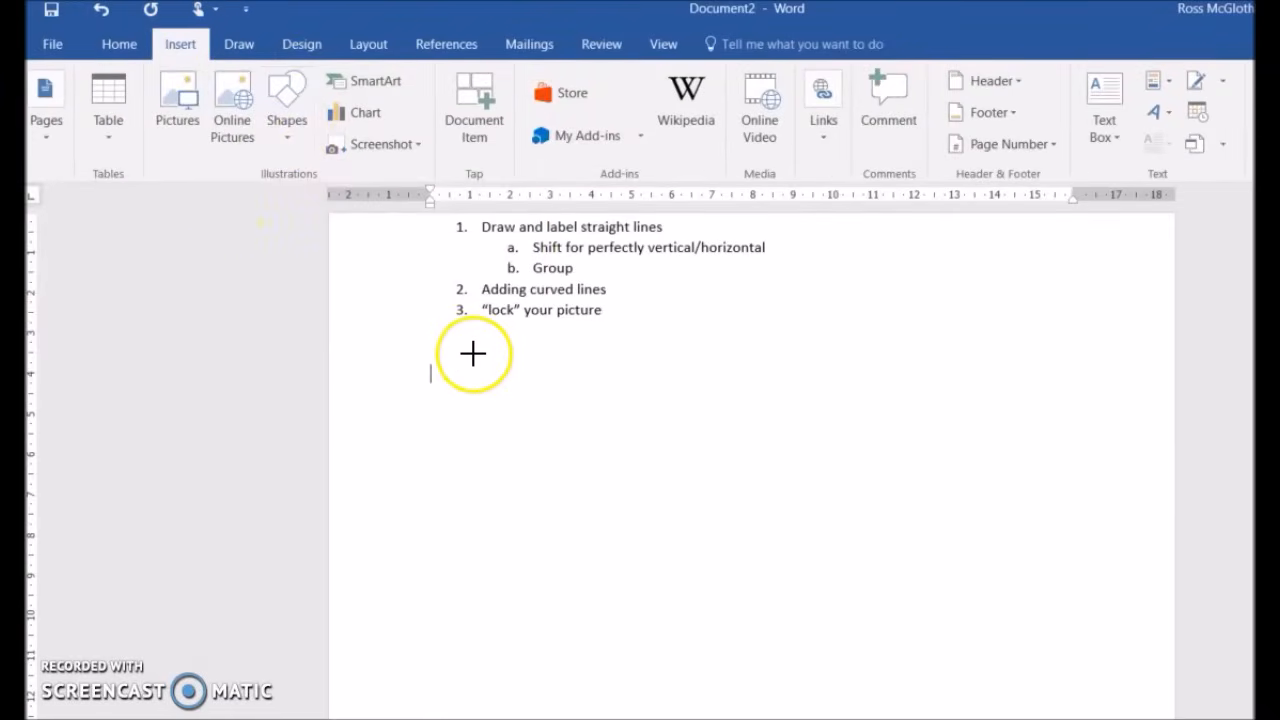
{"action": "left_click_drag", "start_coordinate": [472, 354], "coordinate": [464, 542]}
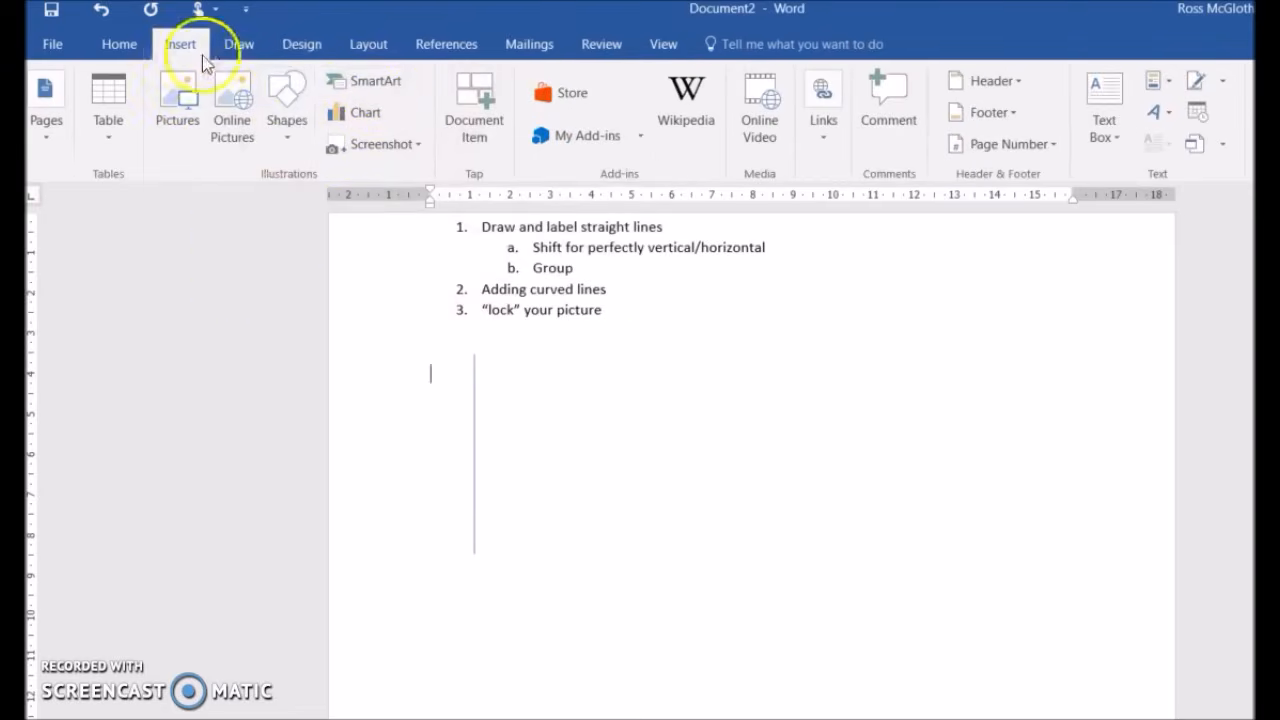
{"action": "left_click", "coordinate": [180, 44]}
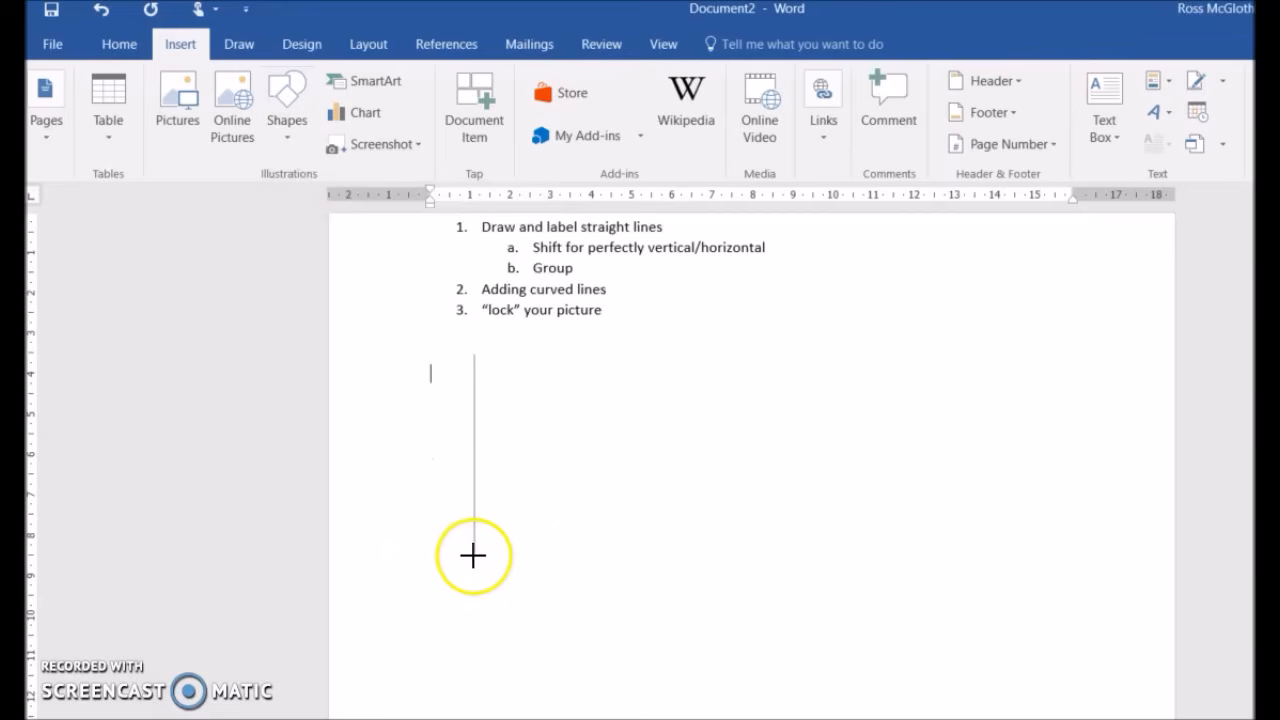
{"action": "left_click_drag", "start_coordinate": [472, 556], "coordinate": [696, 568]}
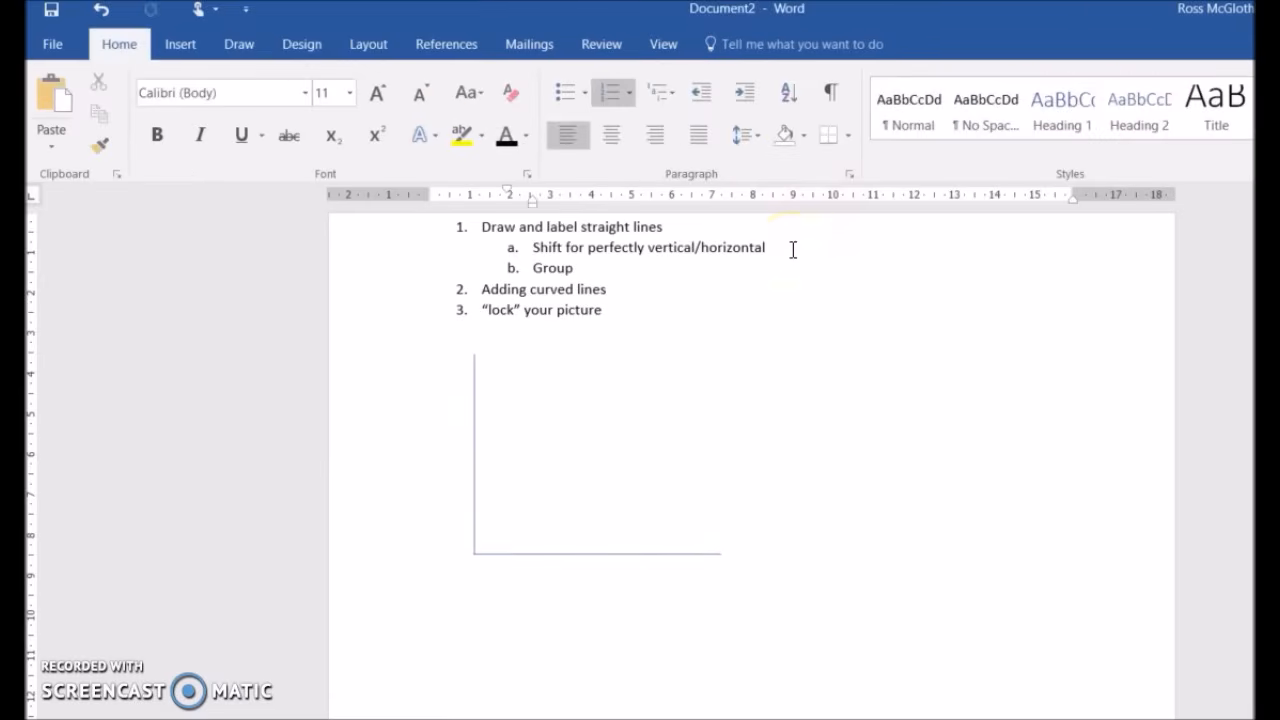
Add the outline sub-item 'Ctrl to micro adjust'.
{"action": "type", "text": "Ctrl"}
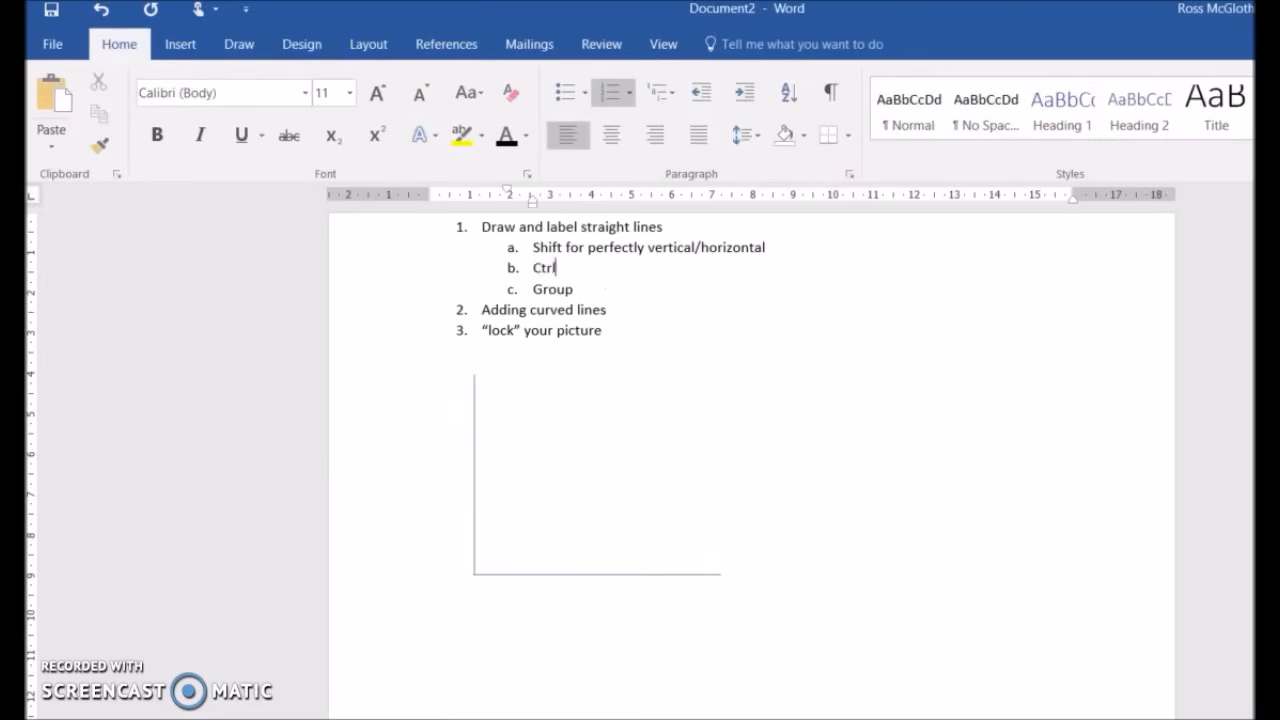
{"action": "type", "text": "to micro adjus"}
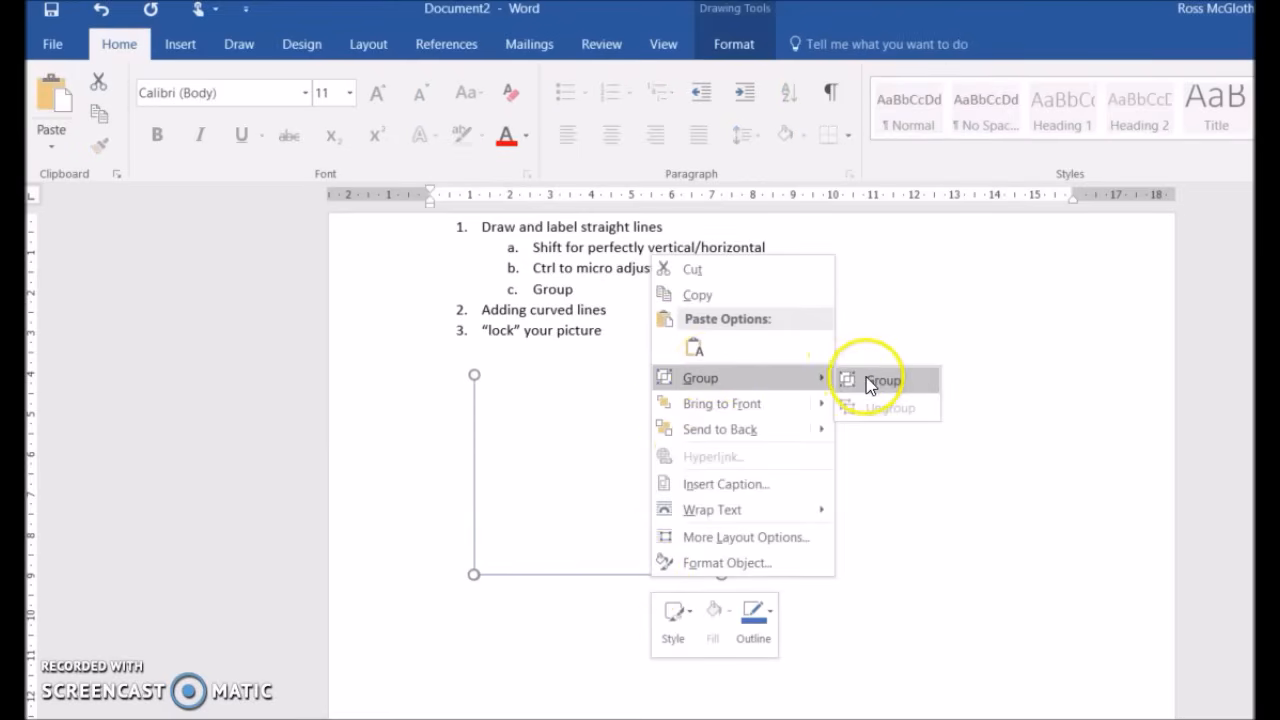
Group the two axis lines and give the group a heavier outline weight.
{"action": "left_click", "coordinate": [882, 380]}
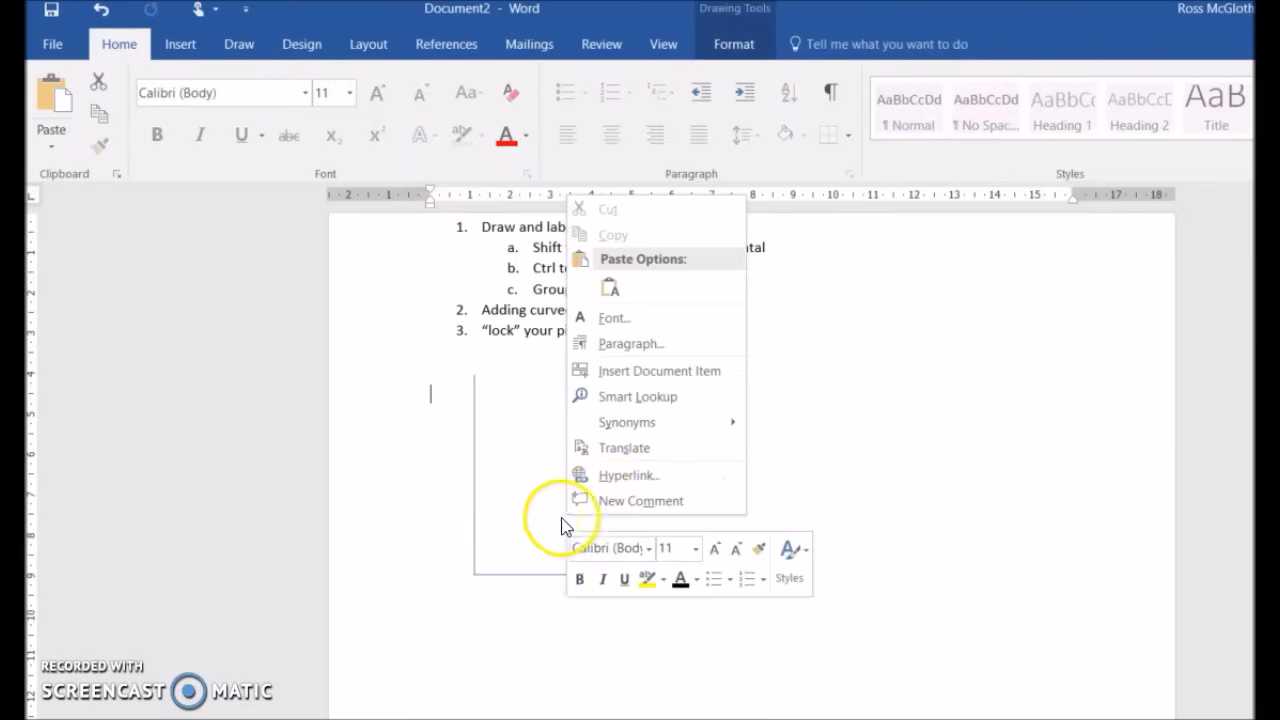
{"action": "left_click", "coordinate": [652, 612]}
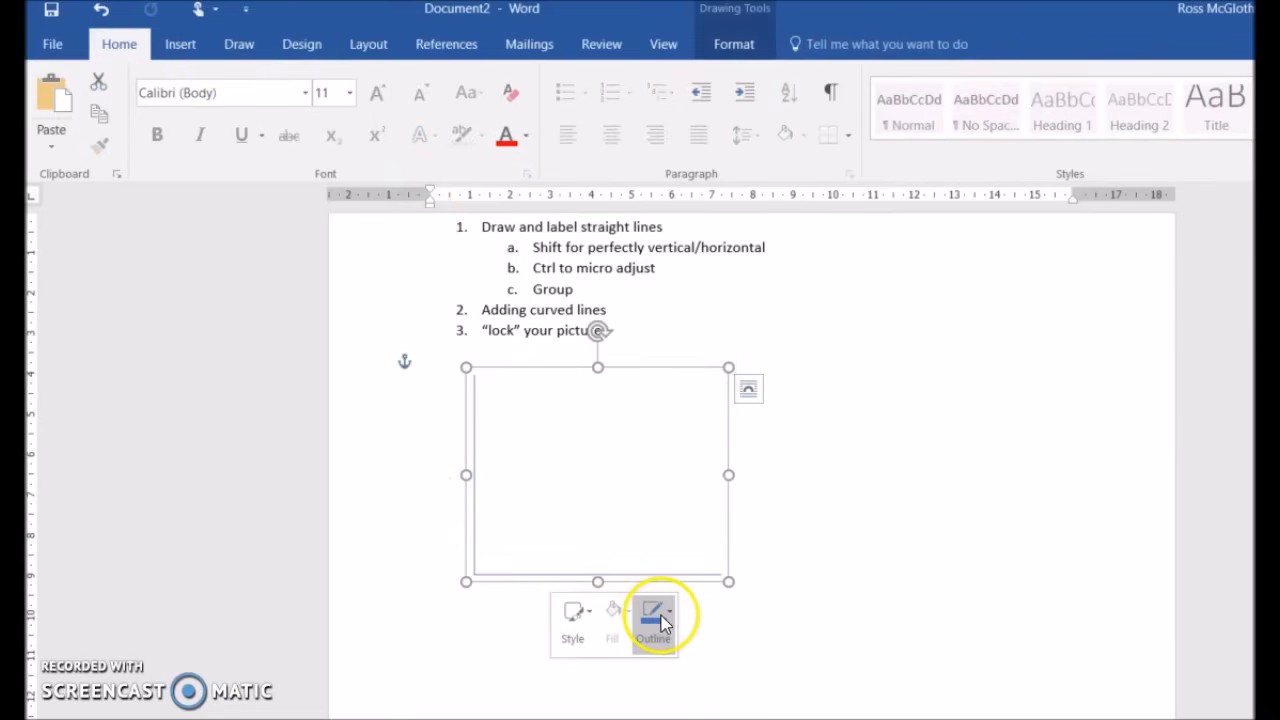
{"action": "left_click", "coordinate": [652, 612]}
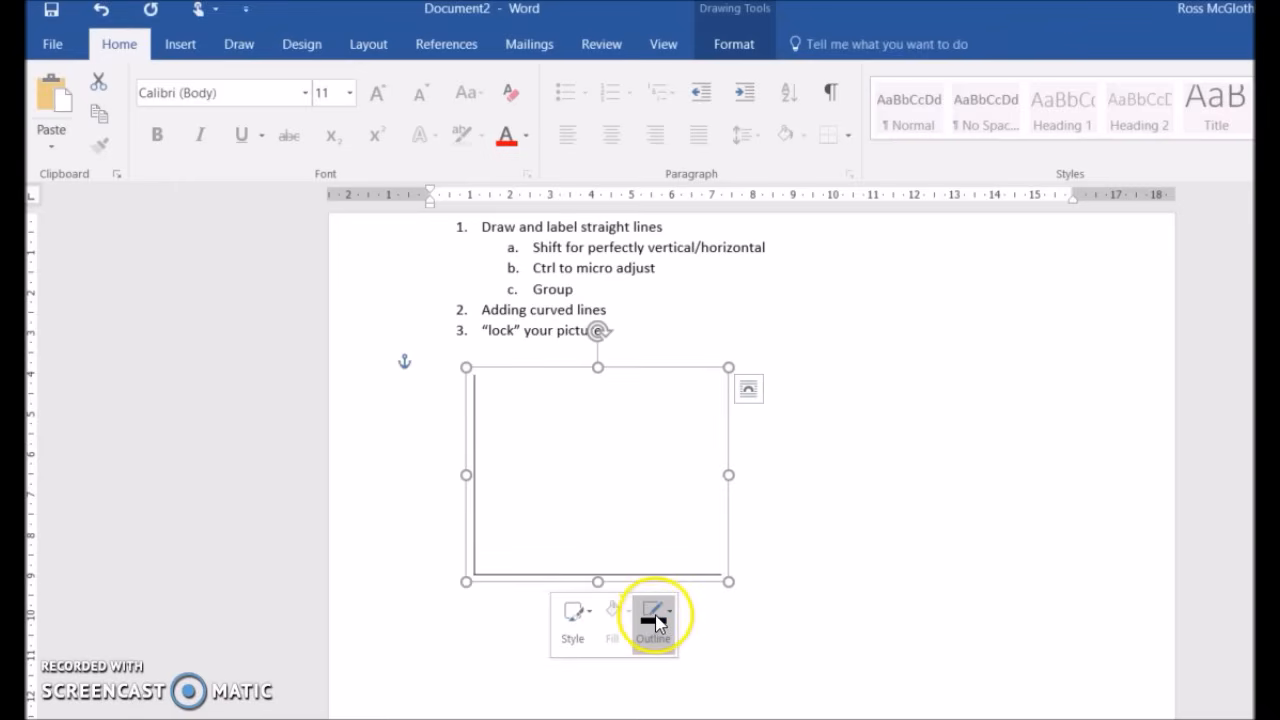
{"action": "left_click", "coordinate": [652, 612]}
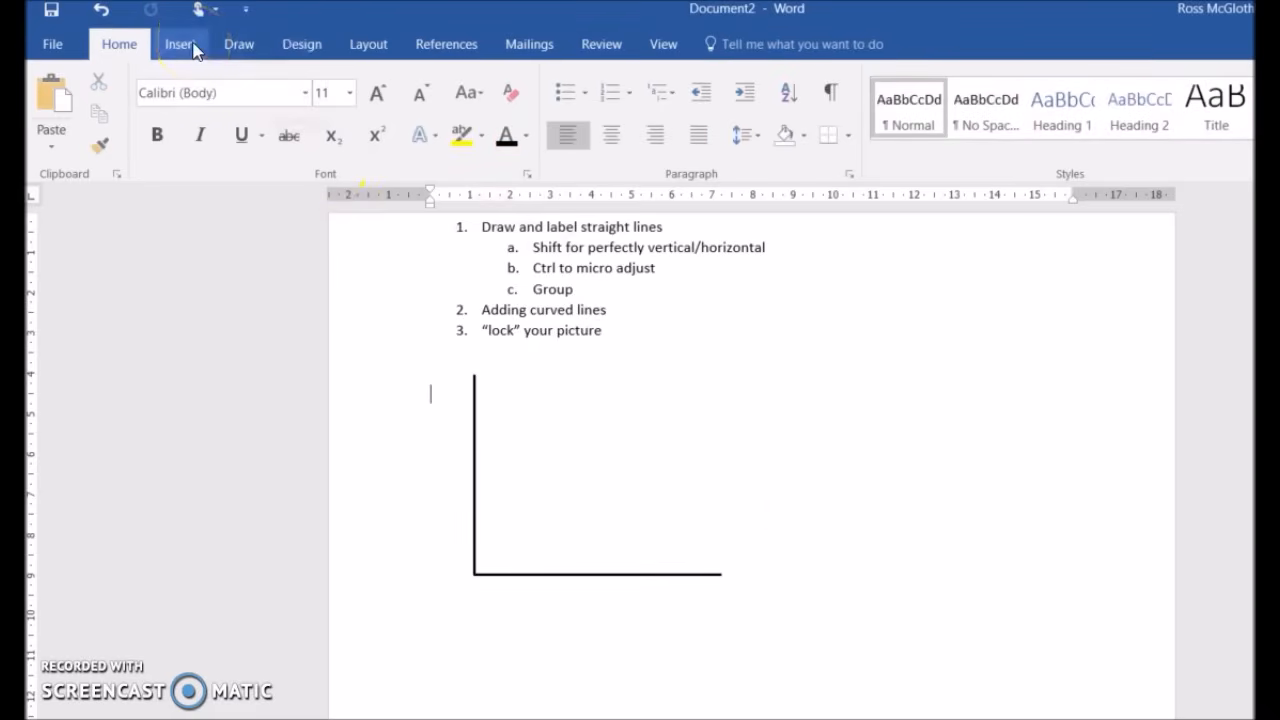
Add a borderless, unfilled 'Price' text box label and place it beside the vertical axis.
{"action": "left_click", "coordinate": [180, 44]}
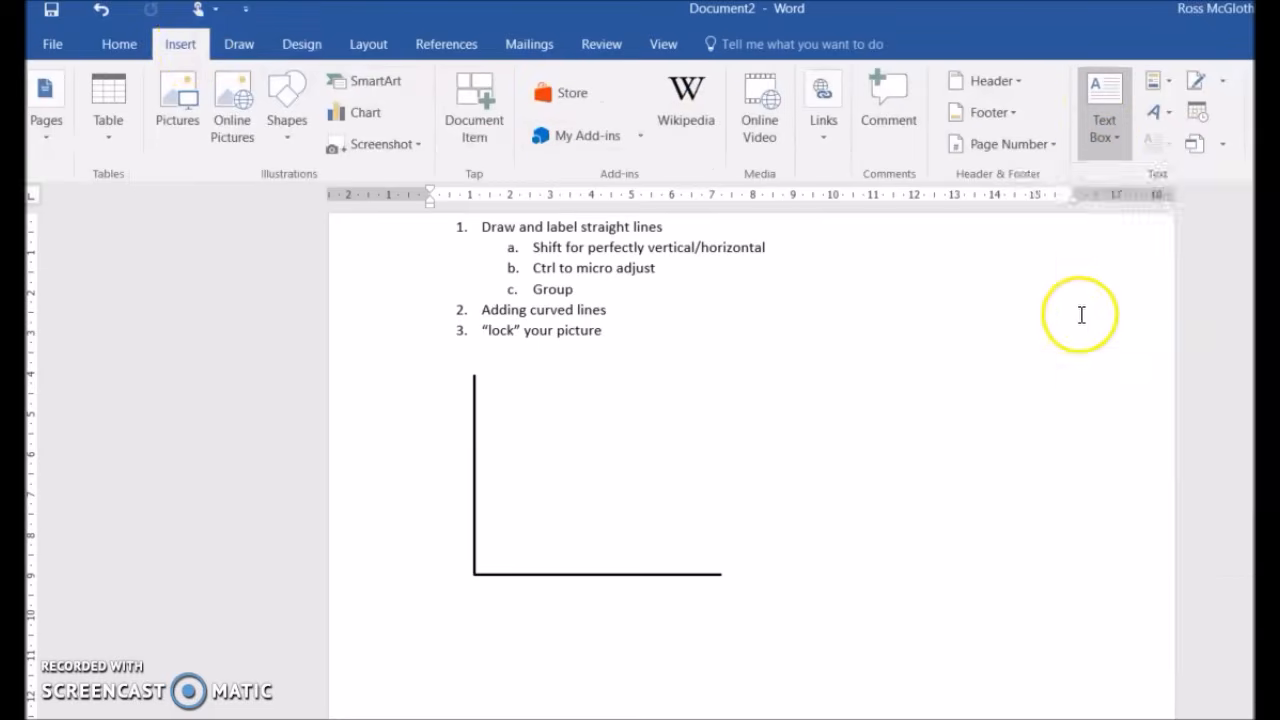
{"action": "left_click", "coordinate": [1104, 100]}
{"action": "type", "text": "Price"}
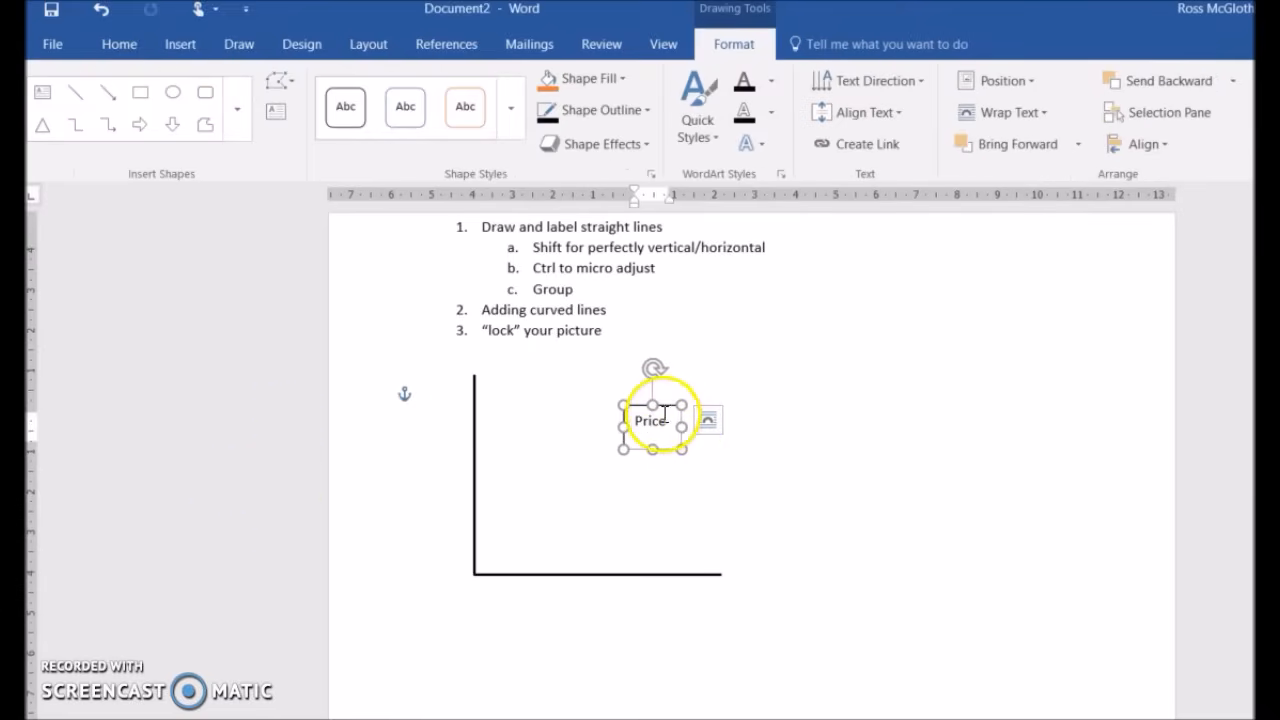
{"action": "left_click_drag", "start_coordinate": [652, 420], "coordinate": [436, 388]}
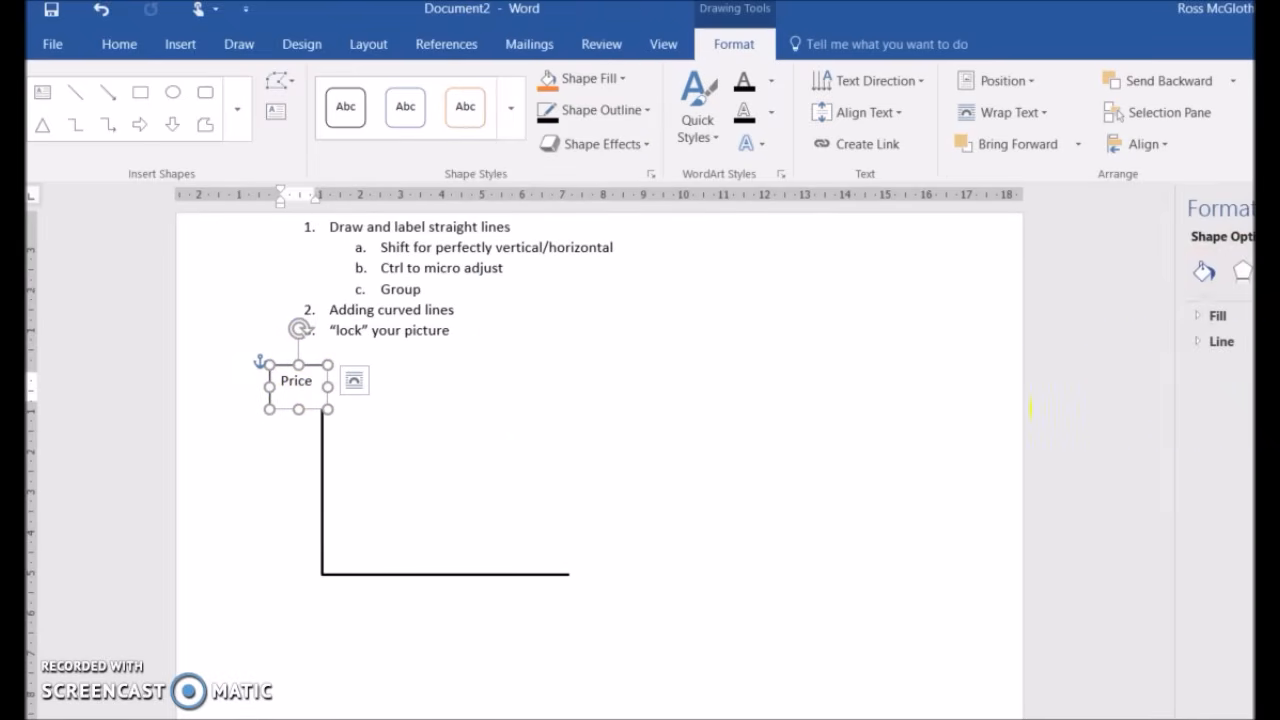
{"action": "left_click", "coordinate": [1078, 314]}
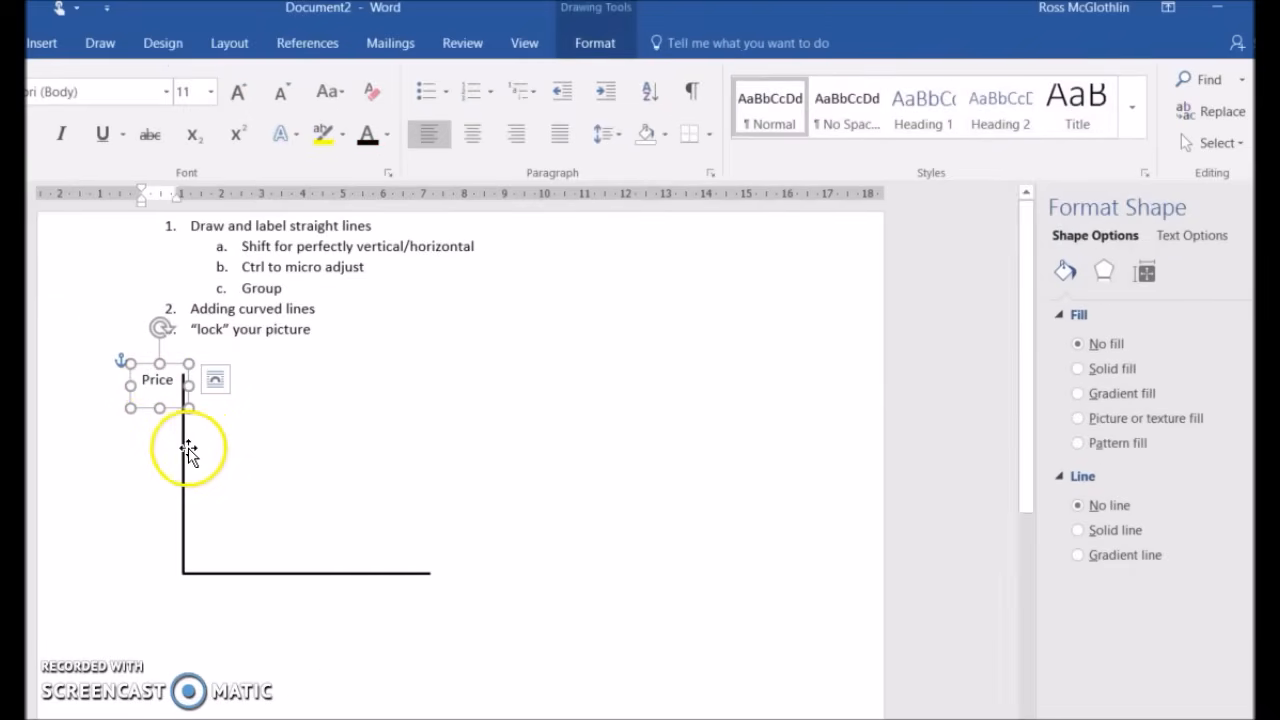
{"action": "left_click_drag", "start_coordinate": [190, 450], "coordinate": [400, 580]}
{"action": "type", "text": "Quantity"}
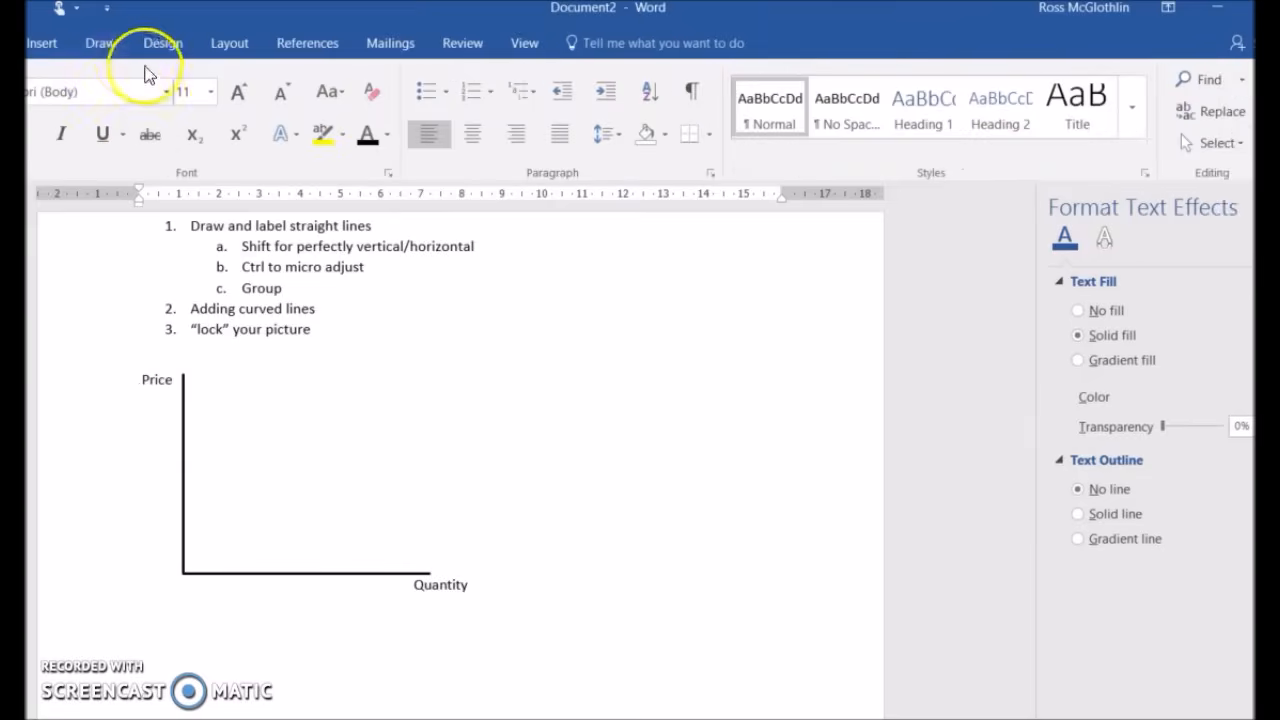
Draw a line rising from the origin and bend it via Edit Points into an upward supply curve.
{"action": "left_click", "coordinate": [42, 42]}
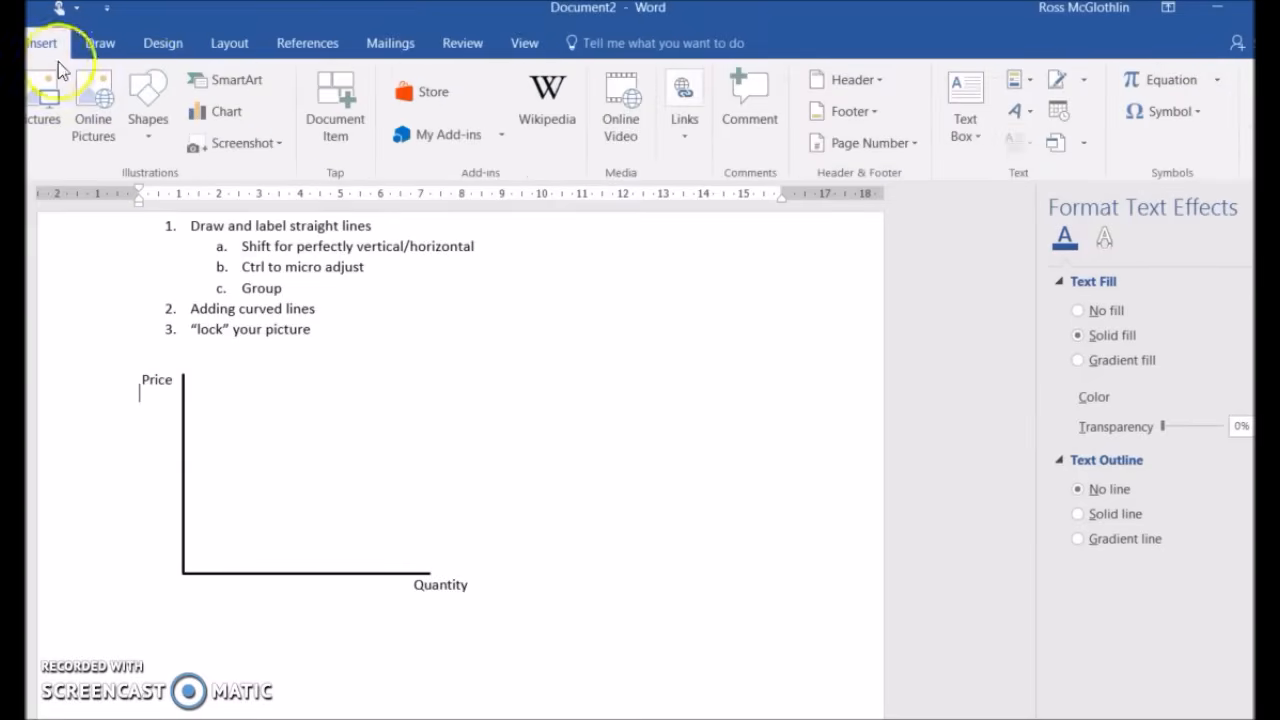
{"action": "left_click", "coordinate": [148, 104]}
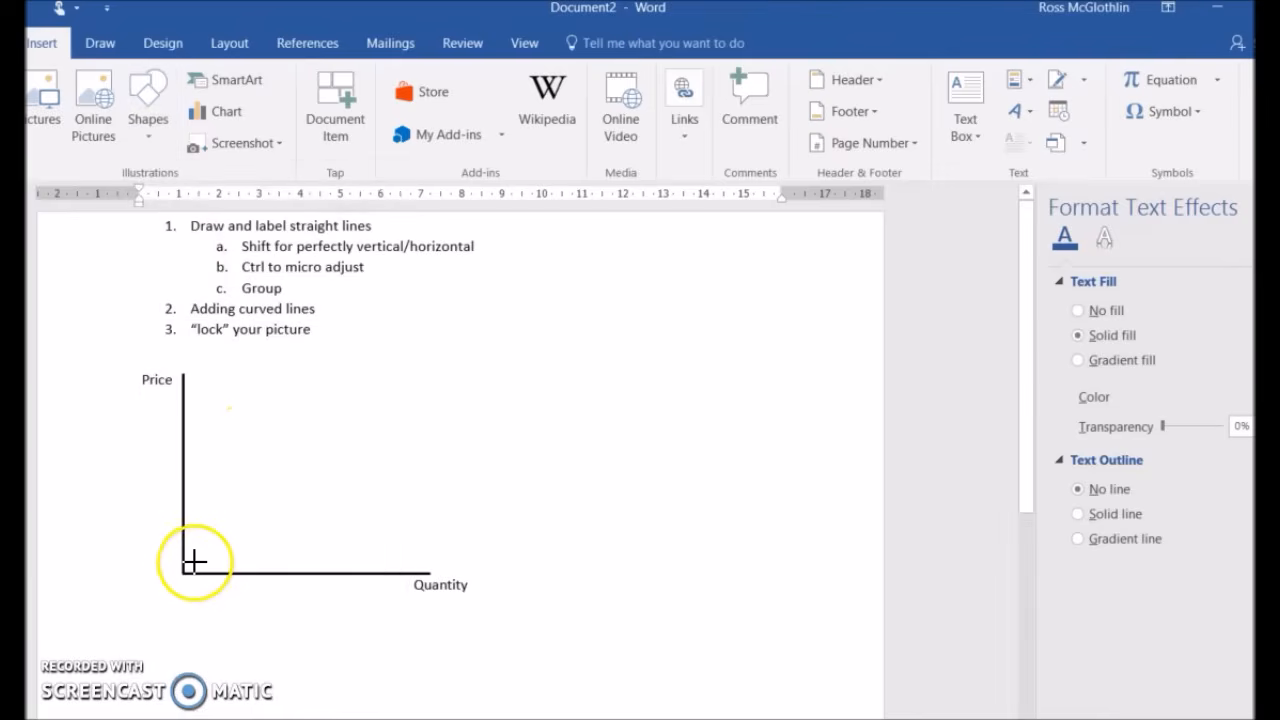
{"action": "left_click_drag", "start_coordinate": [194, 560], "coordinate": [404, 384]}
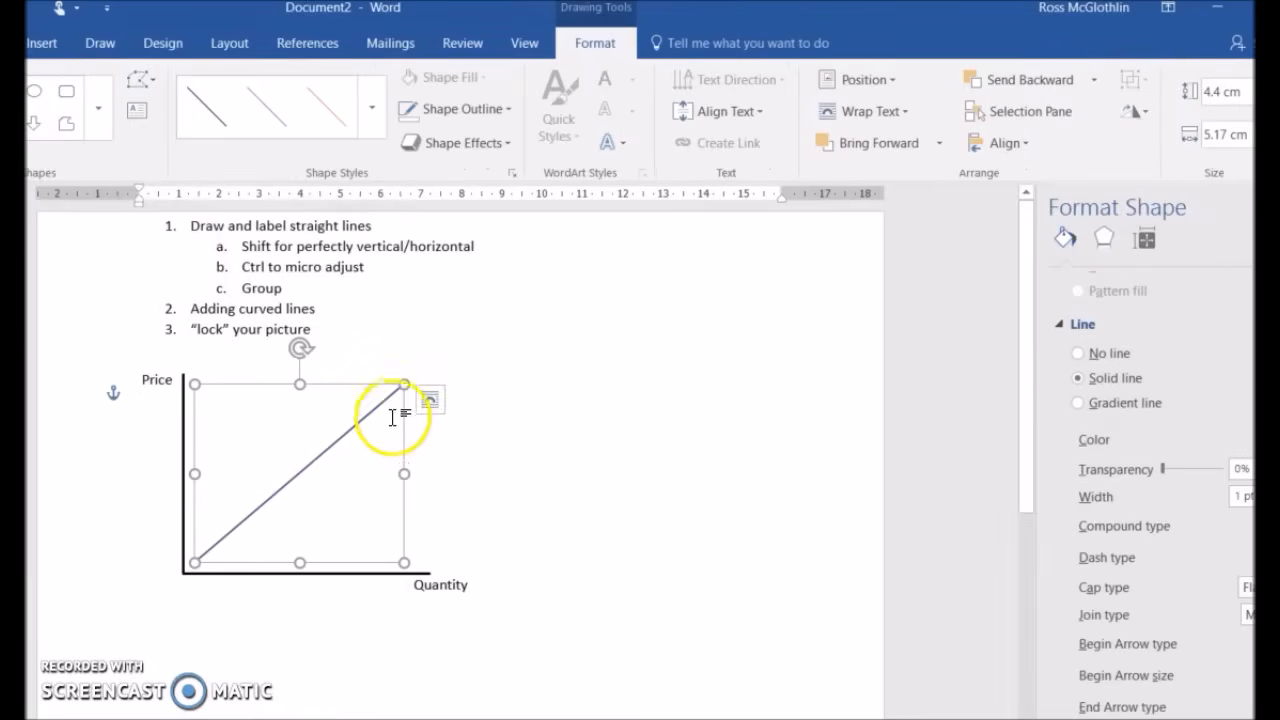
{"action": "right_click", "coordinate": [390, 414]}
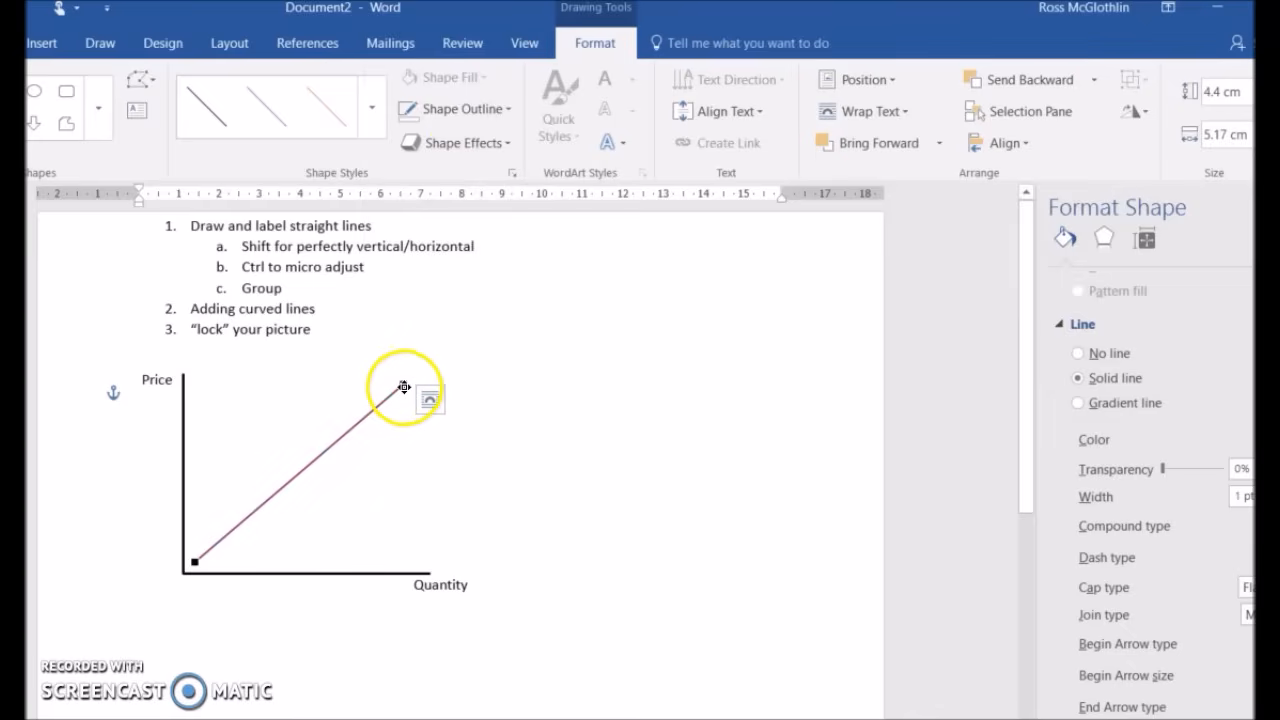
{"action": "left_click_drag", "start_coordinate": [404, 388], "coordinate": [366, 498]}
{"action": "type", "text": "S"}
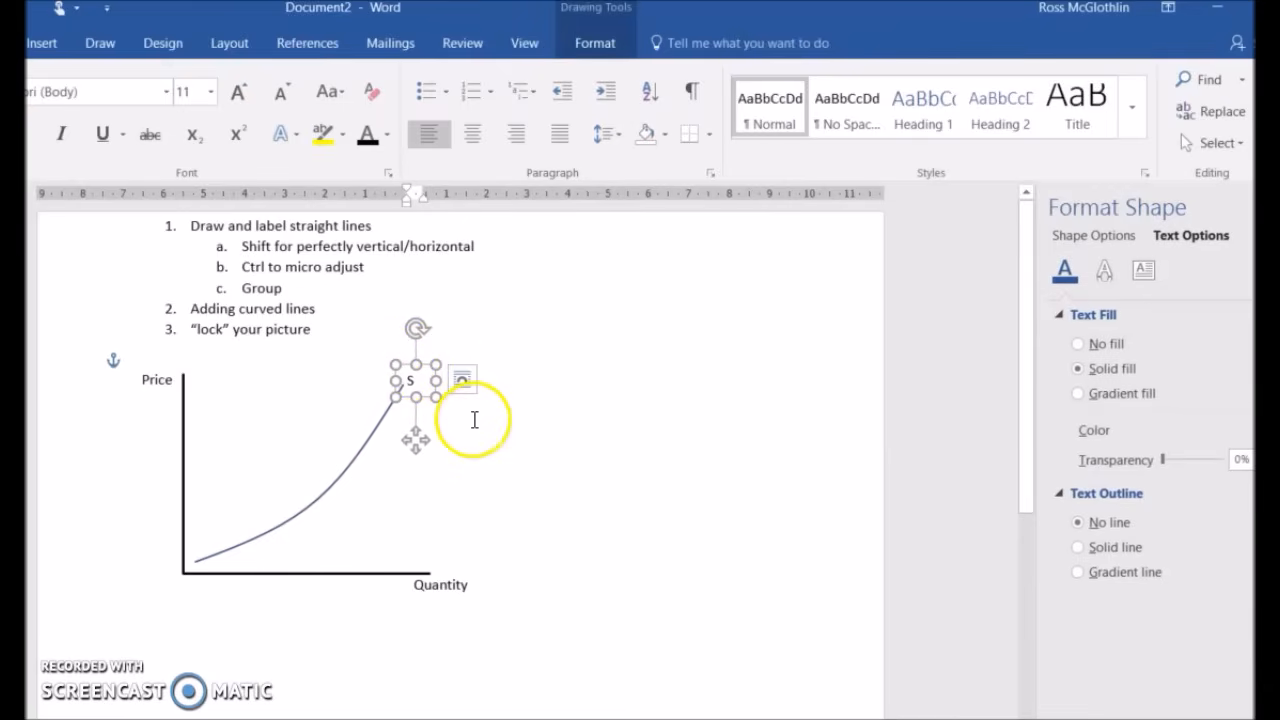
Draw a downward-sloping demand line across the supply curve and add a resized 'D' label.
{"action": "left_click", "coordinate": [462, 380]}
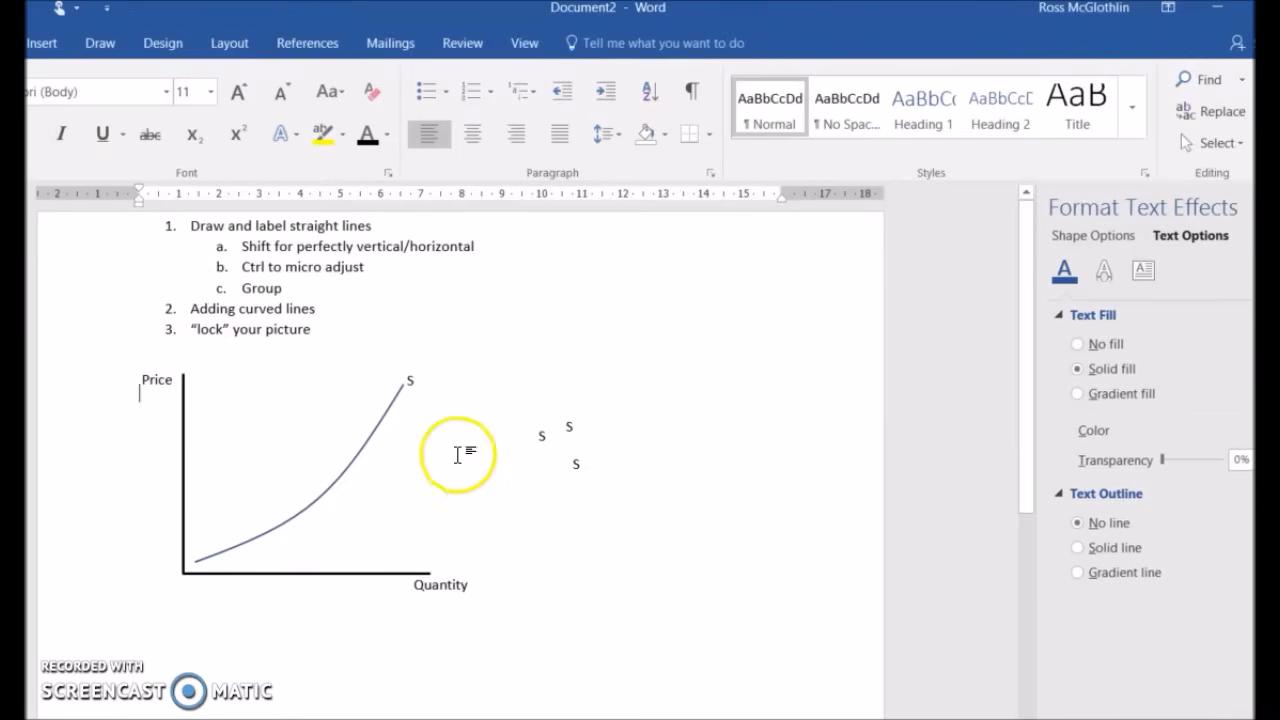
{"action": "left_click", "coordinate": [148, 104]}
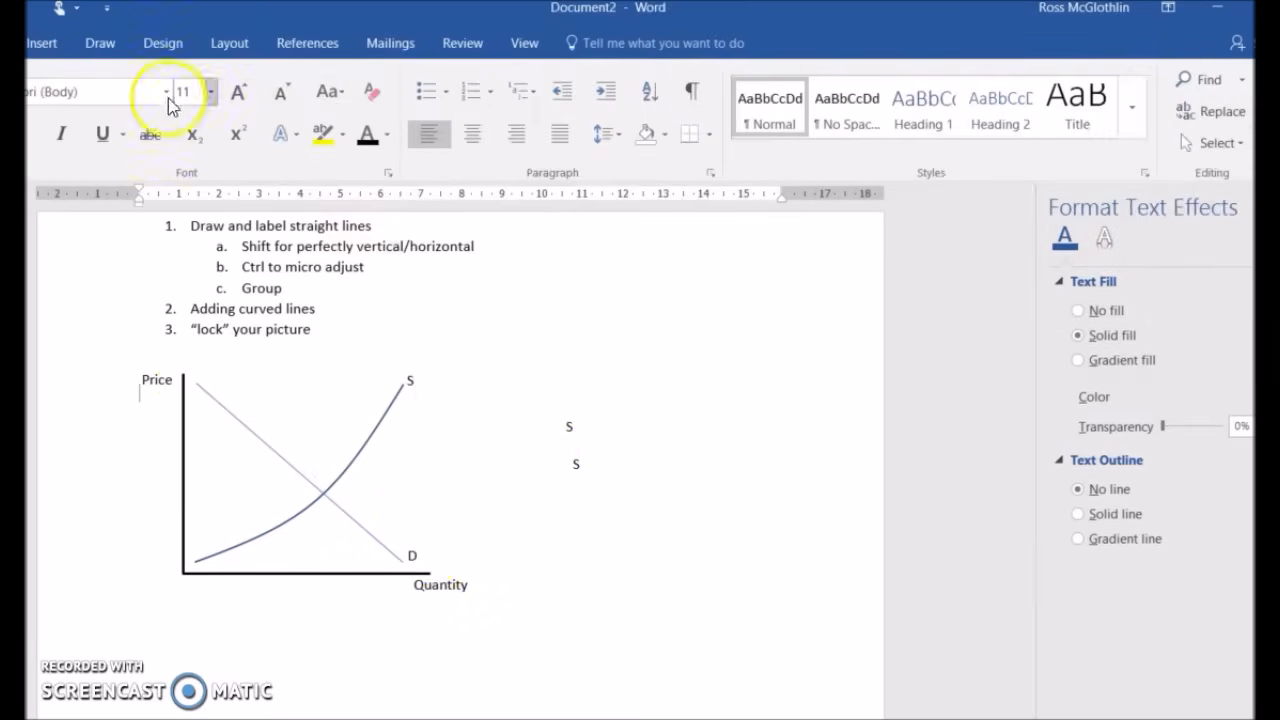
{"action": "left_click", "coordinate": [40, 44]}
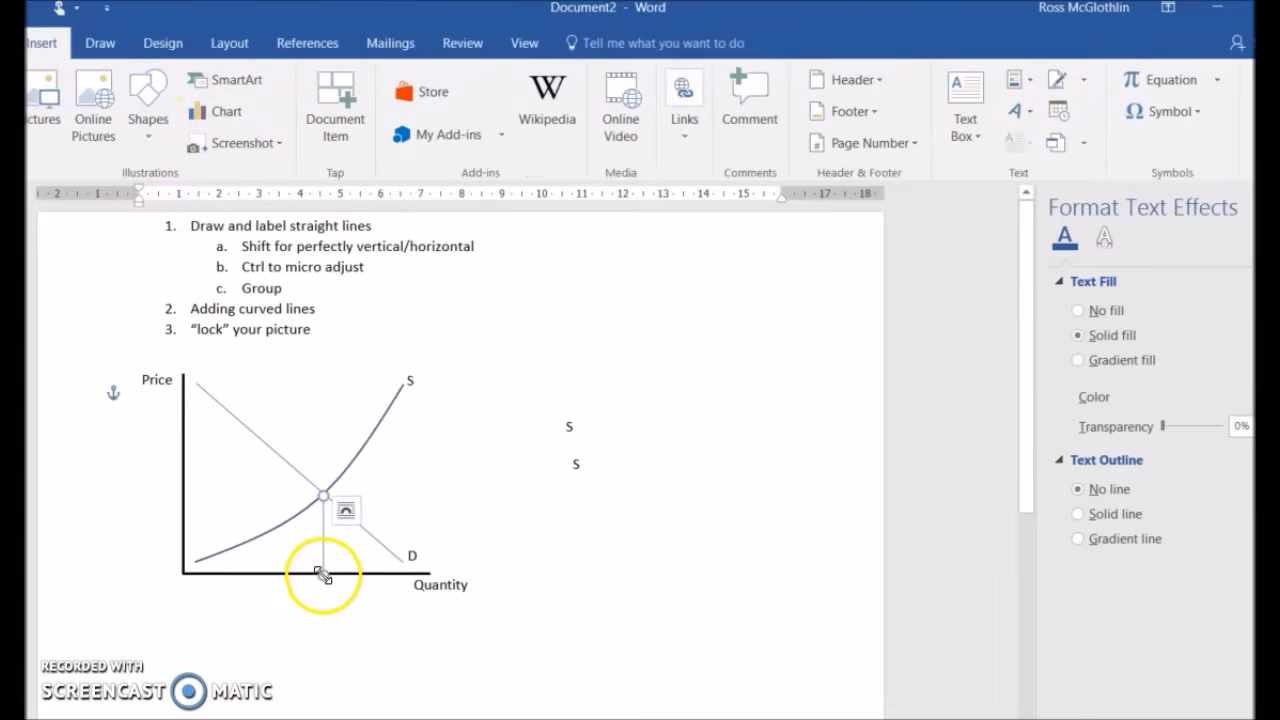
Make the vertical guide line dashed and draw a line from the intersection to the Price axis.
{"action": "right_click", "coordinate": [324, 576]}
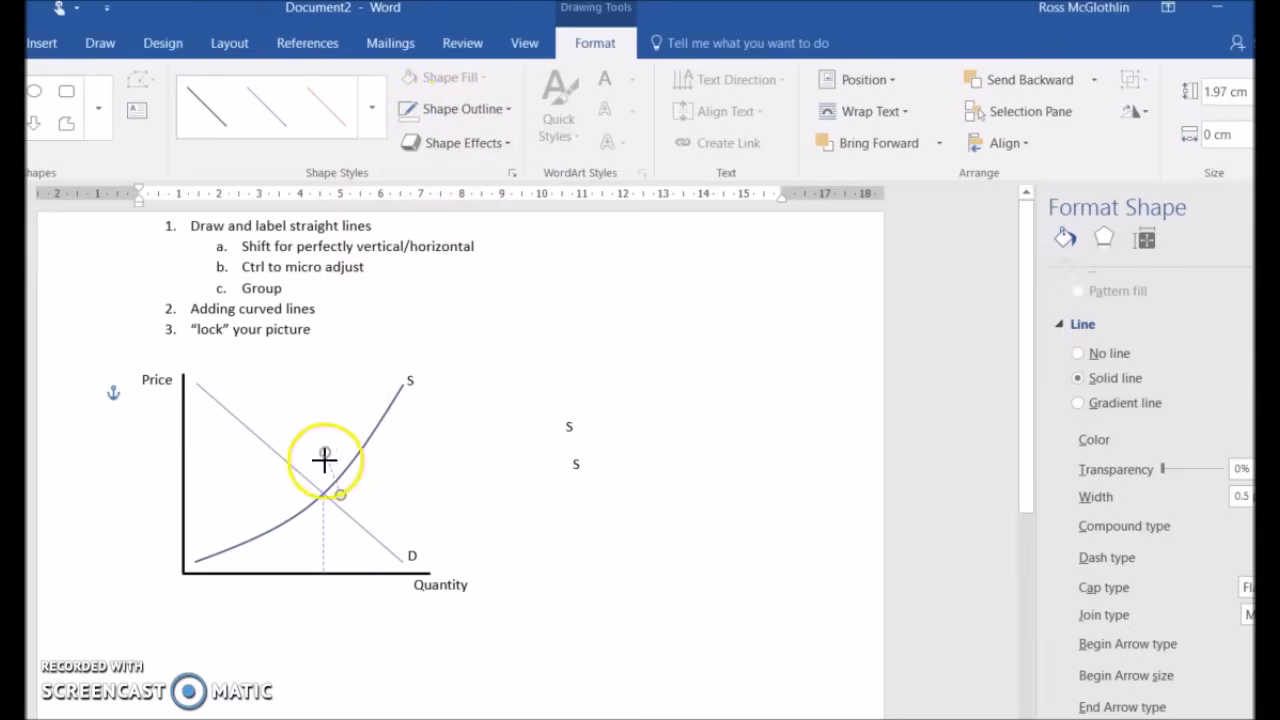
{"action": "left_click_drag", "start_coordinate": [324, 460], "coordinate": [204, 482]}
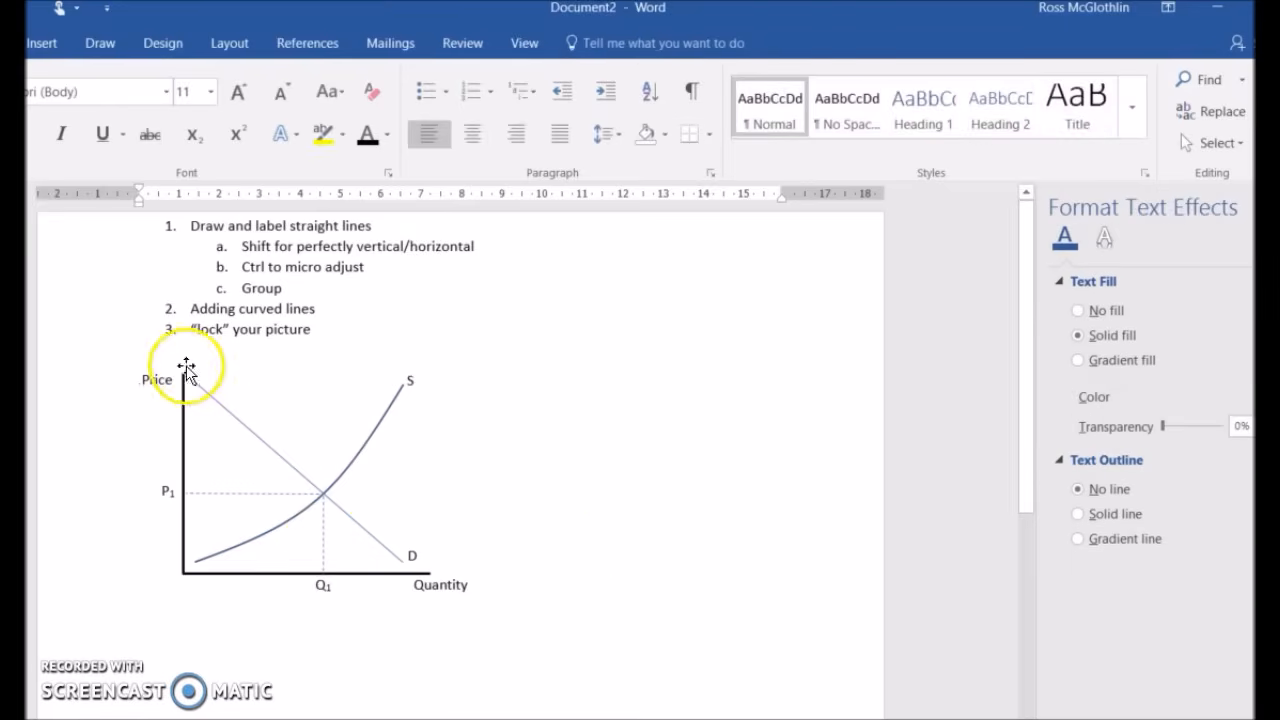
{"action": "type", "text": "=lorem()"}
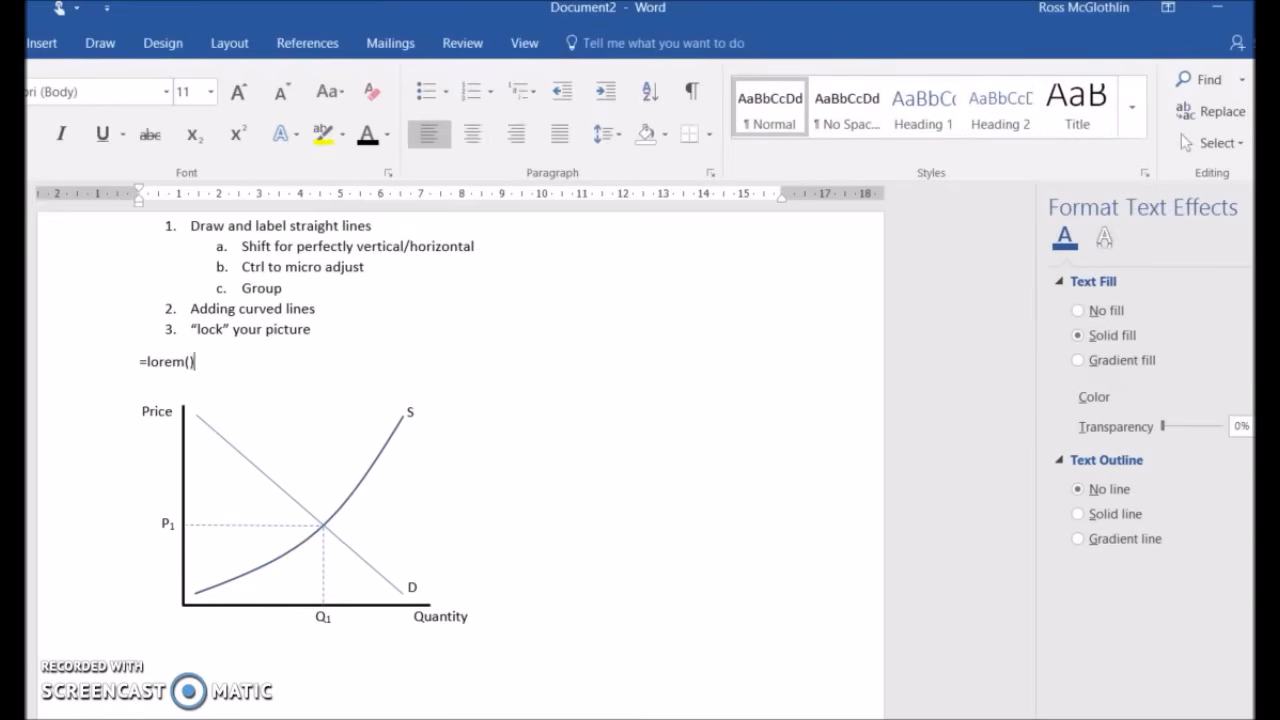
{"action": "key", "text": "enter"}
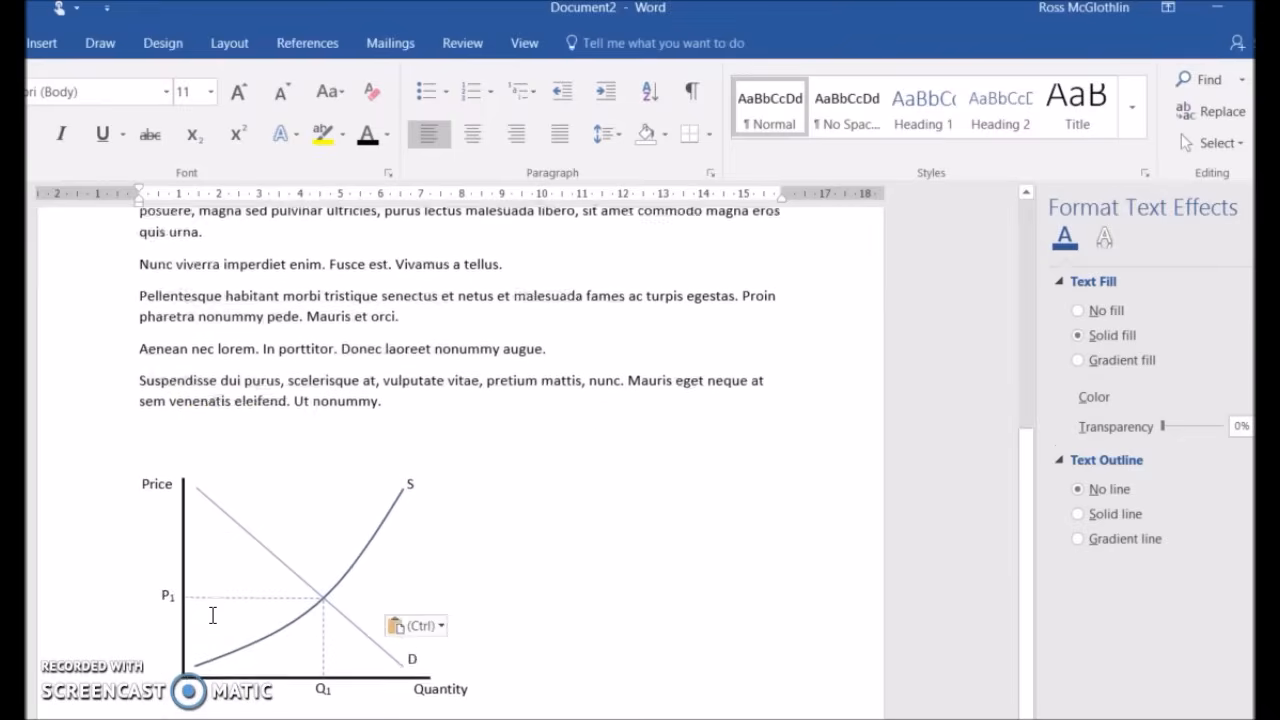
{"action": "scroll", "scroll_direction": "down", "scroll_amount": 3}
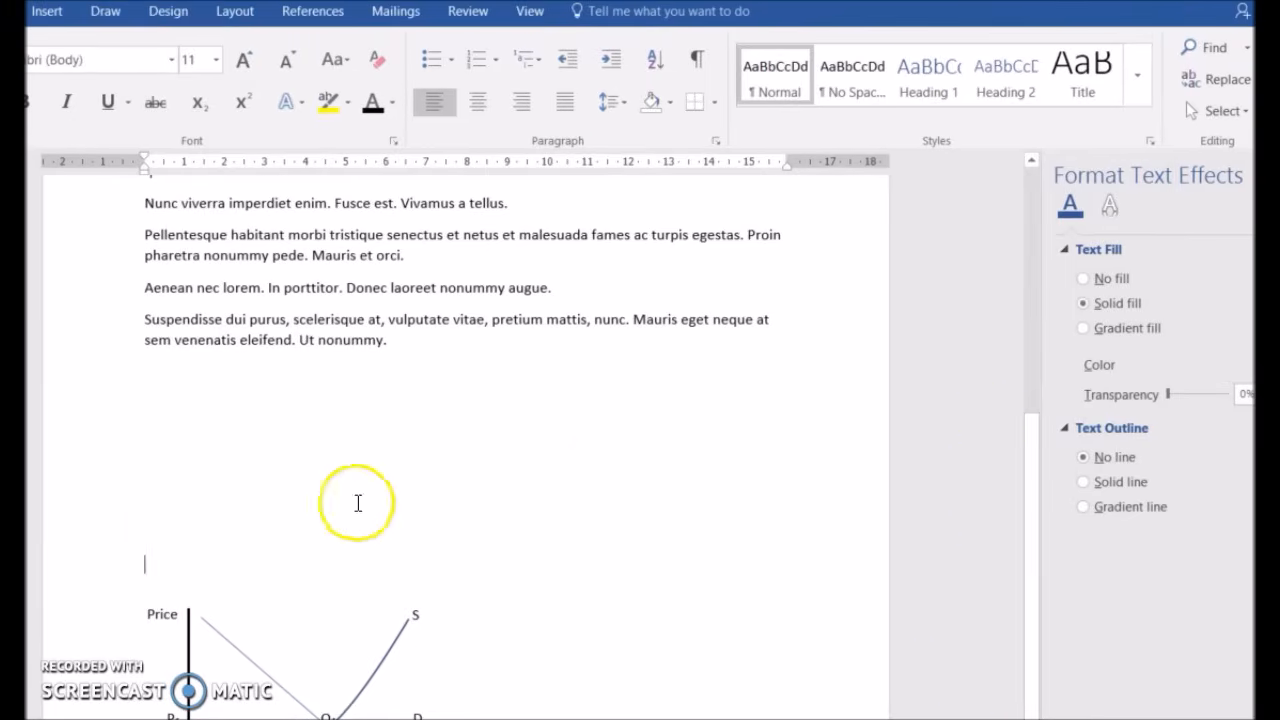
{"action": "scroll", "scroll_direction": "down", "scroll_amount": 3}
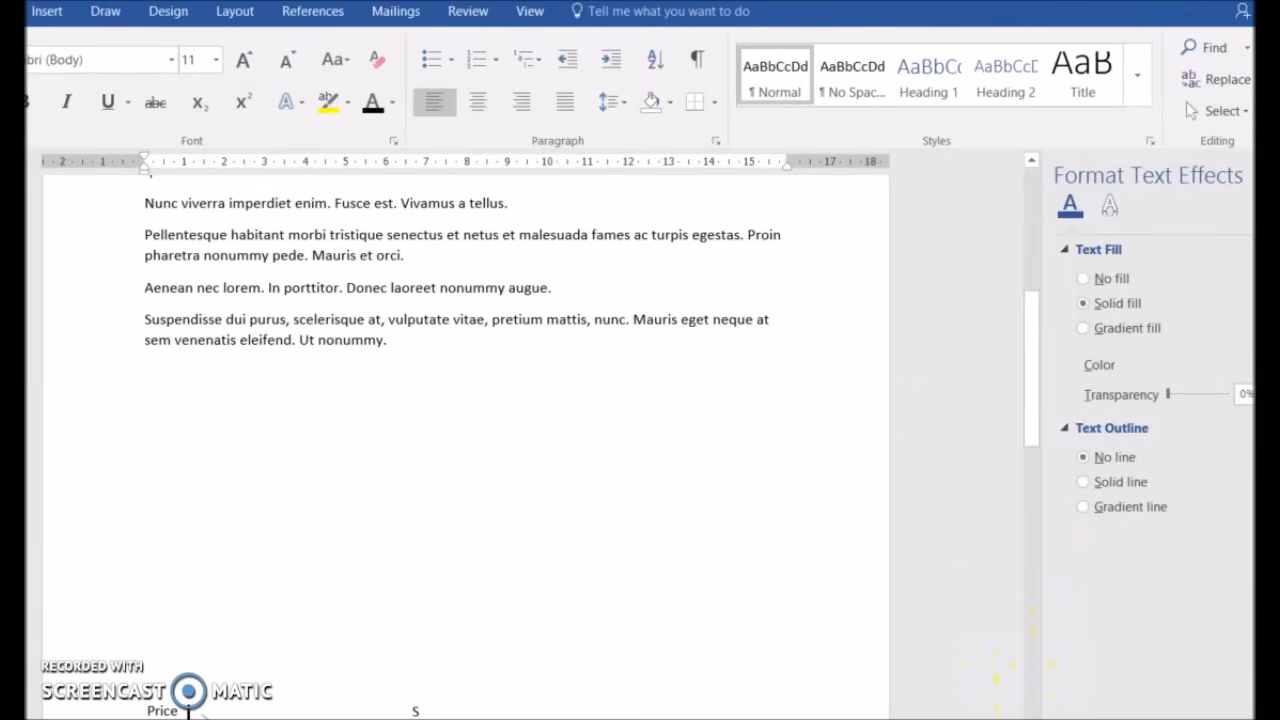
{"action": "scroll", "scroll_direction": "down", "scroll_amount": 3}
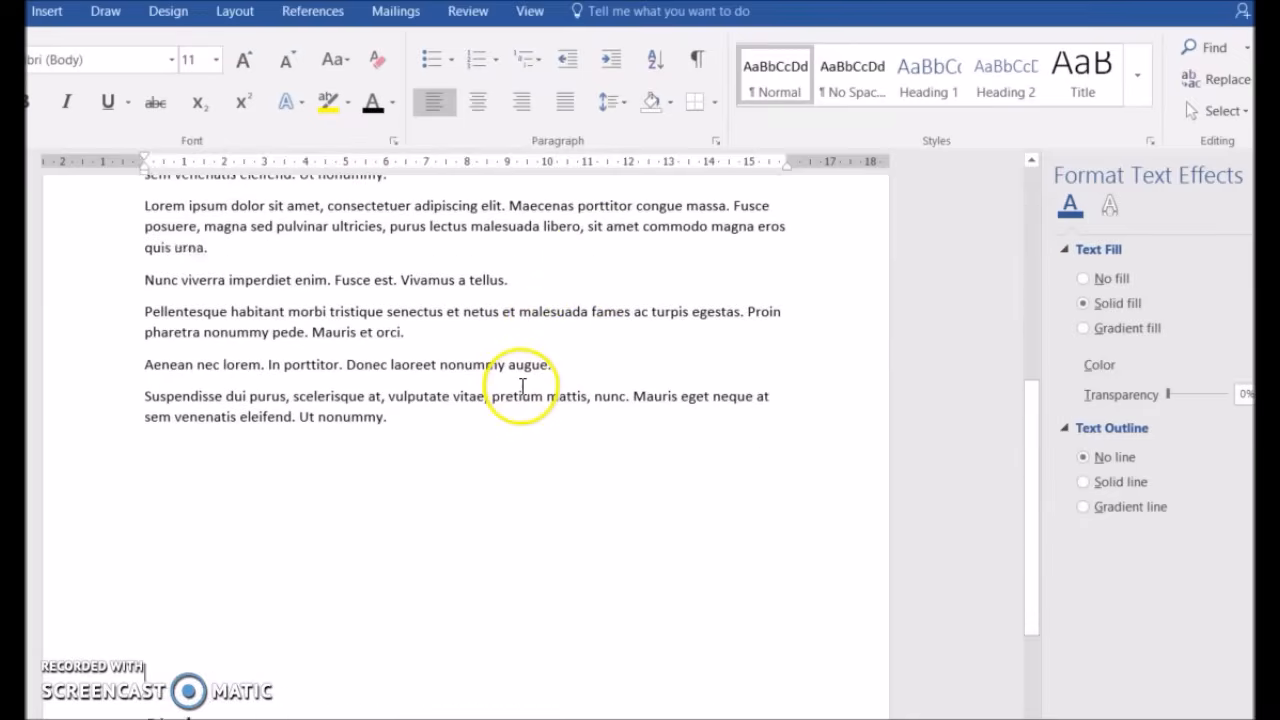
{"action": "scroll", "scroll_direction": "down", "scroll_amount": 3}
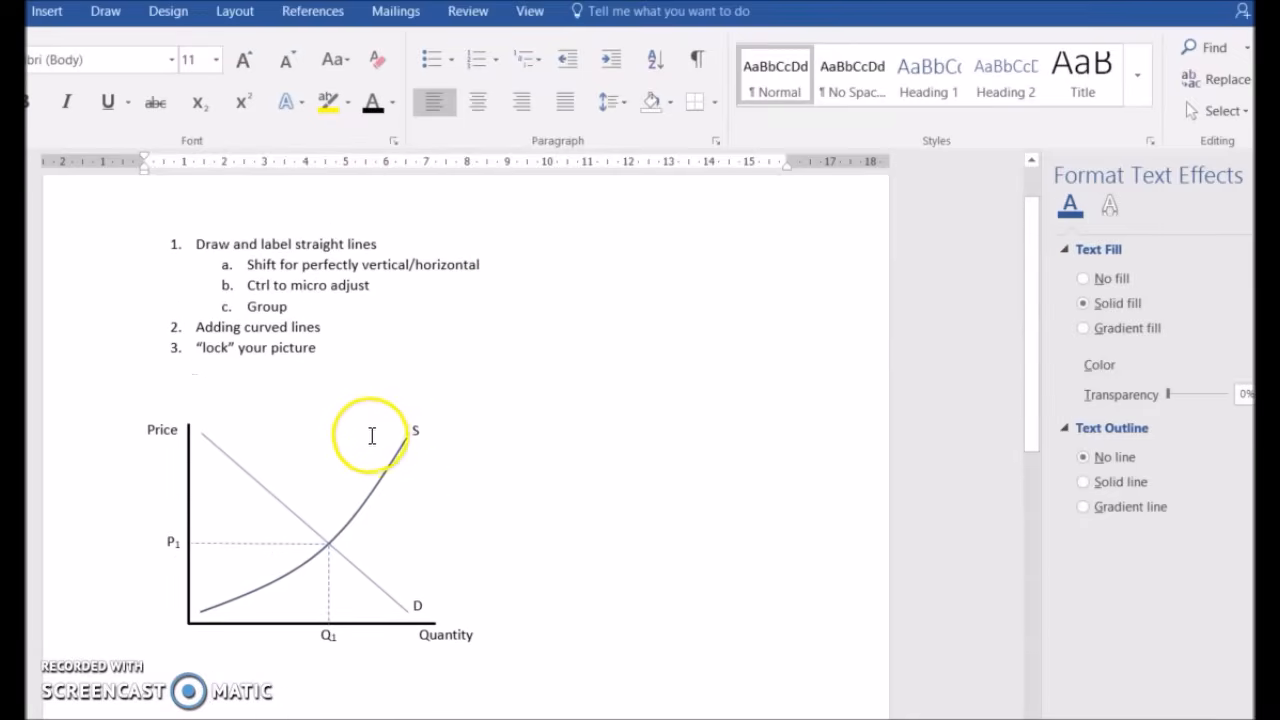